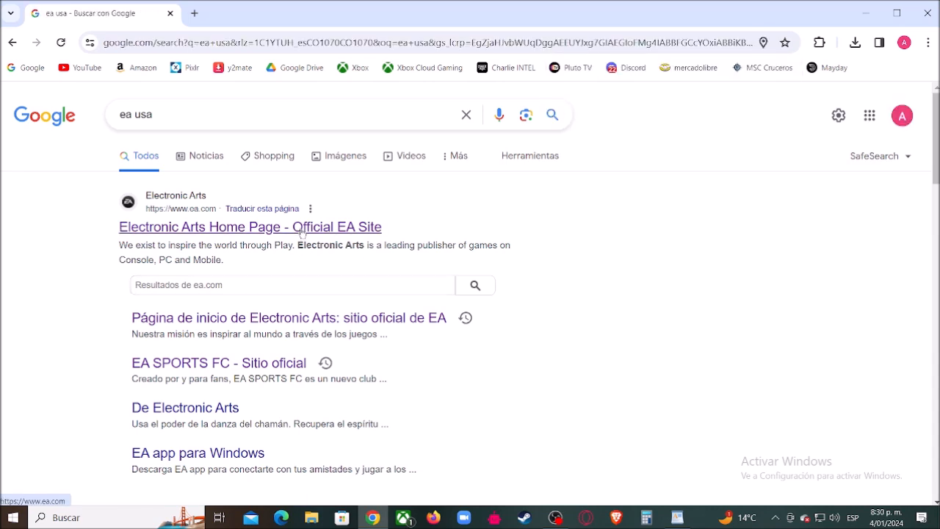
# - Open the Electronic Arts Home Page result from the ea usa search
pyautogui.click(250, 226)
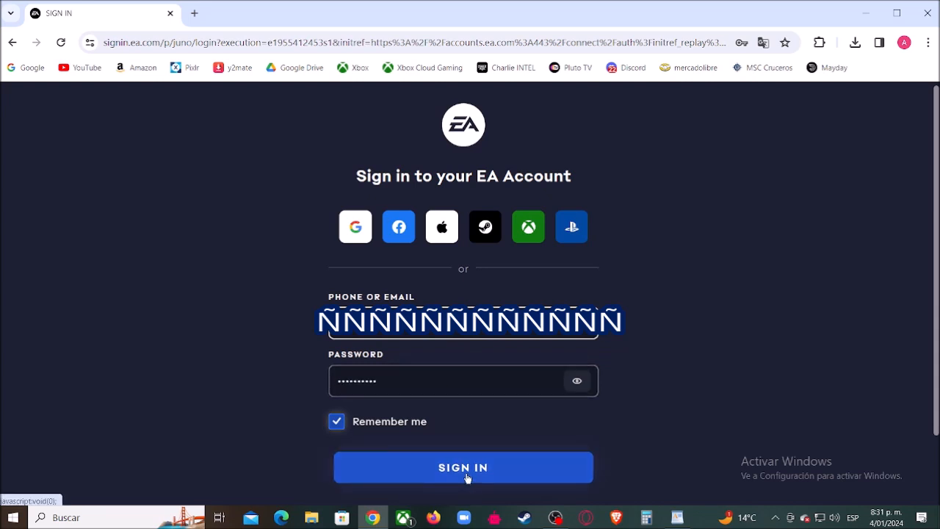
# - Sign in, then choose Account Settings from the profile avatar menu to reach About Me
pyautogui.click(463, 467)
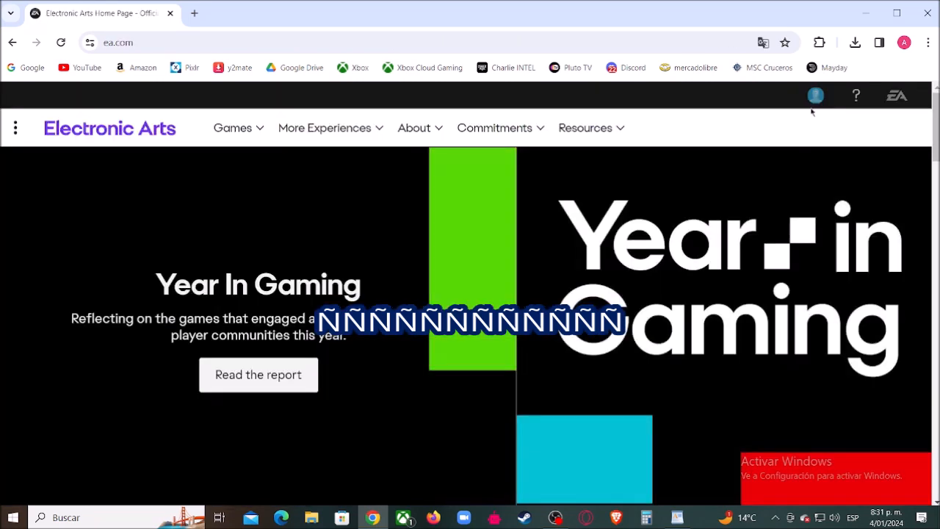
pyautogui.click(815, 96)
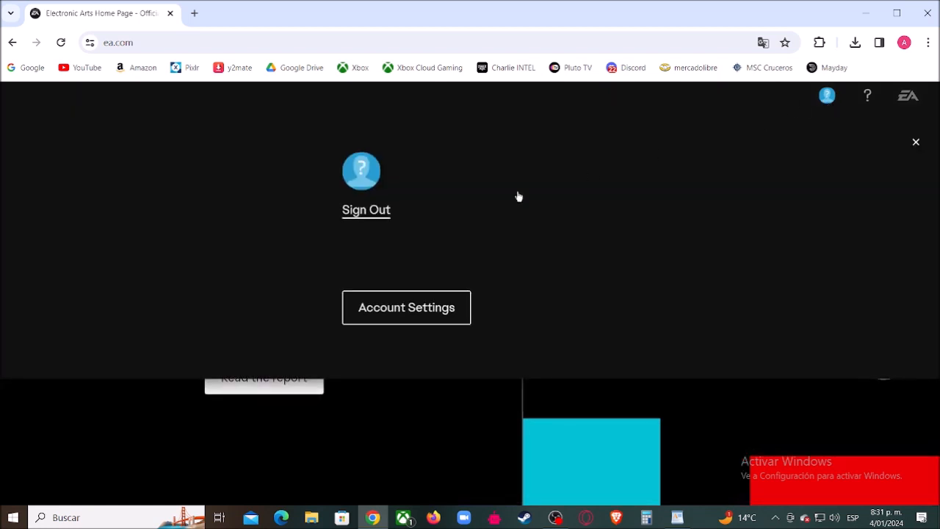
pyautogui.click(406, 306)
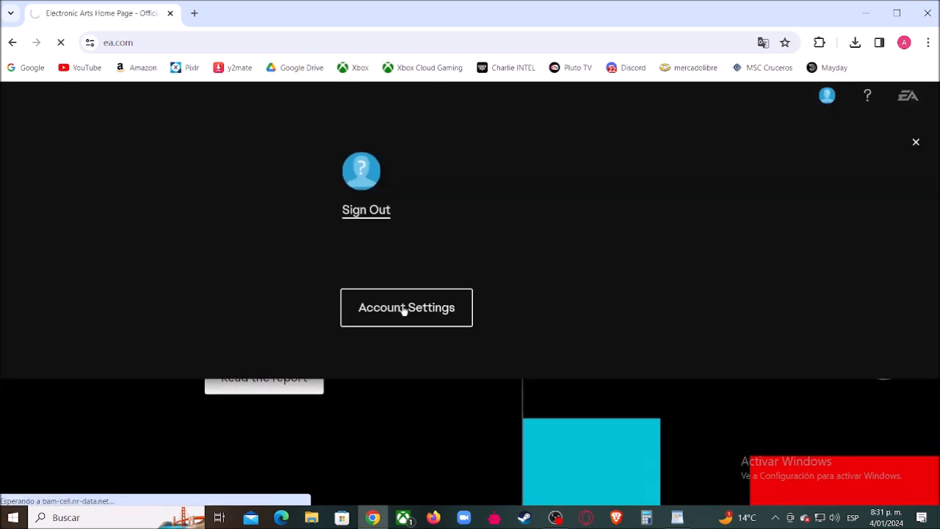
pyautogui.click(406, 306)
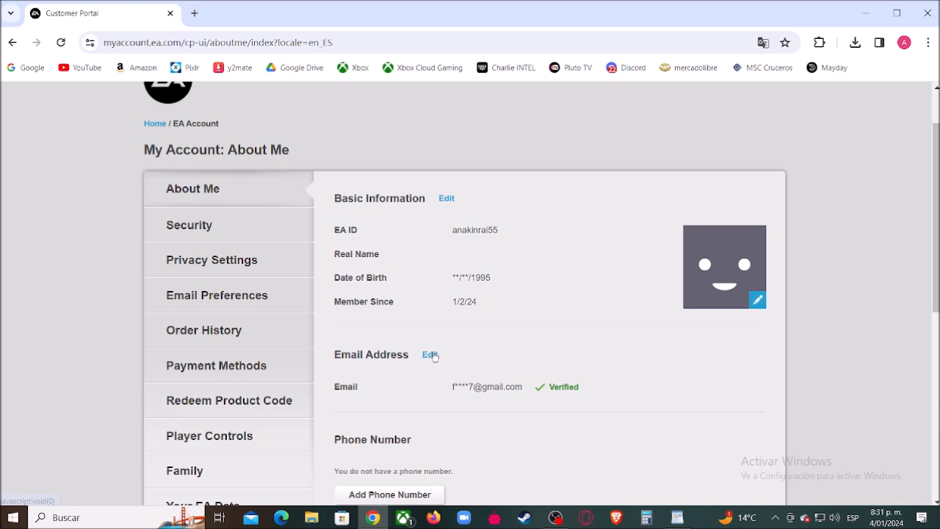
pyautogui.click(429, 354)
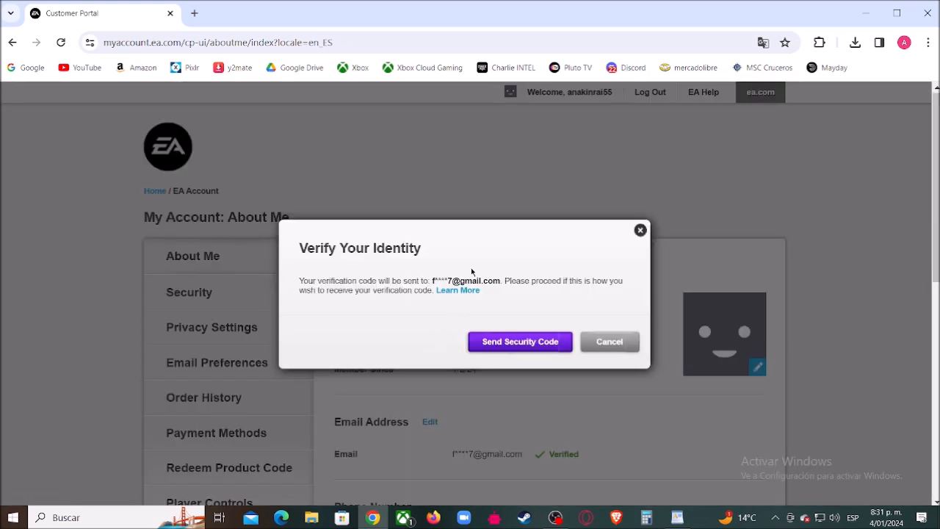
pyautogui.click(519, 341)
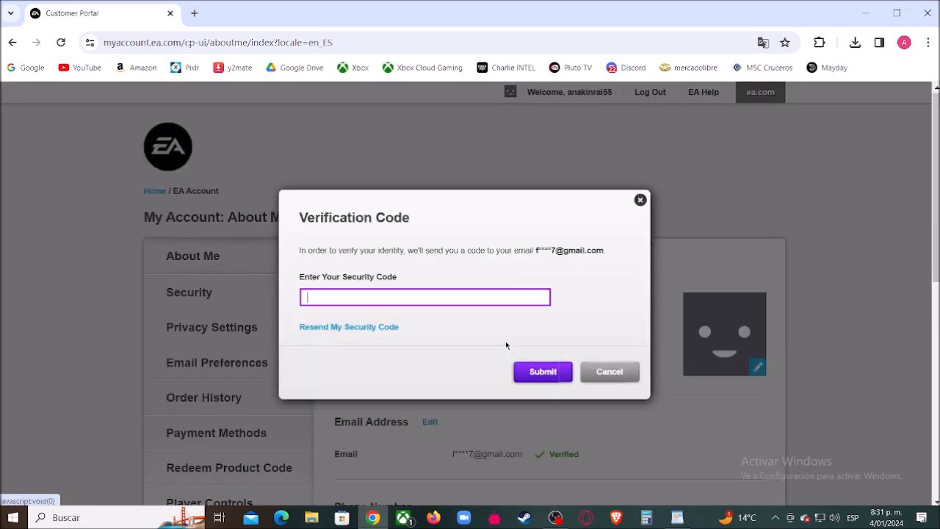
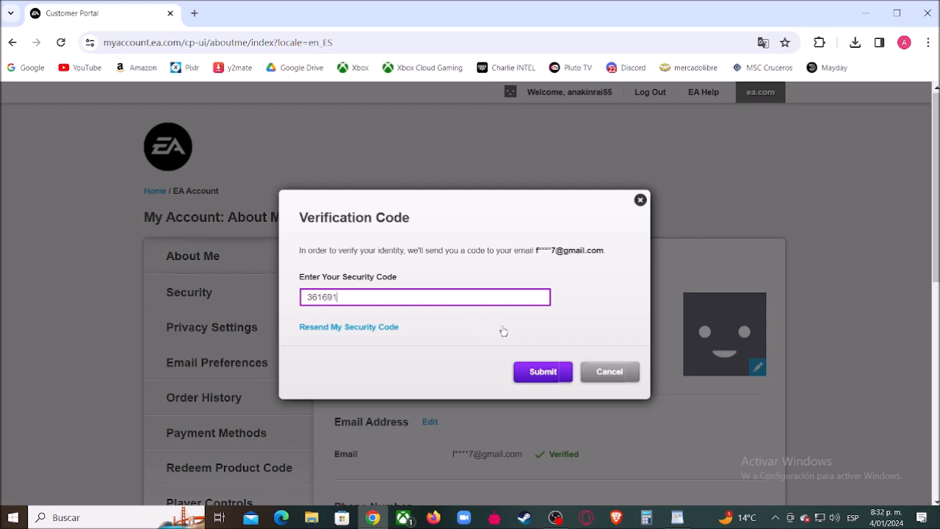
pyautogui.click(542, 371)
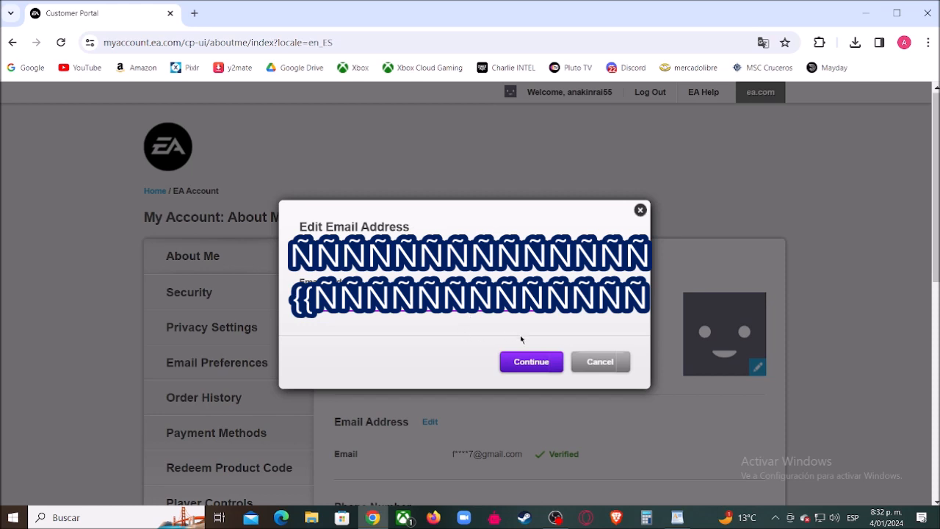
# - Continue with the new email address in the Edit Email Address dialog
pyautogui.click(530, 361)
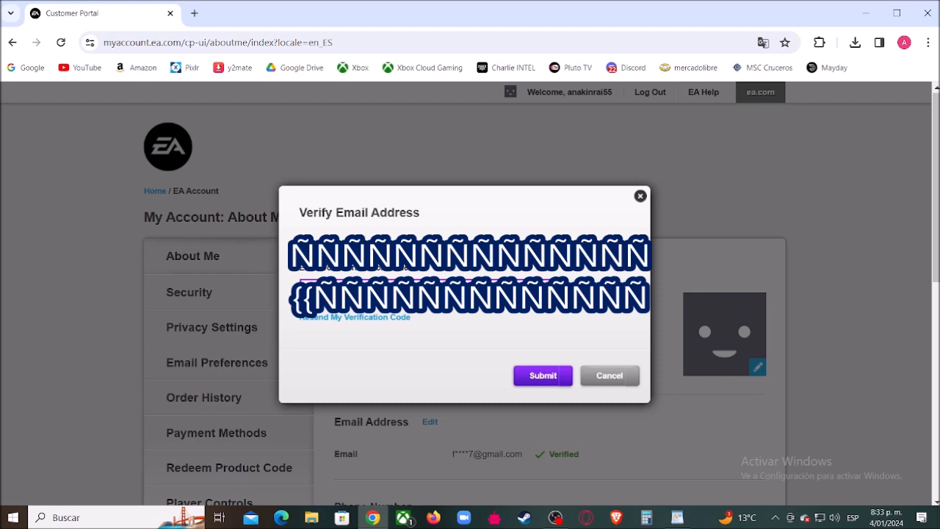
pyautogui.moveTo(544, 351)
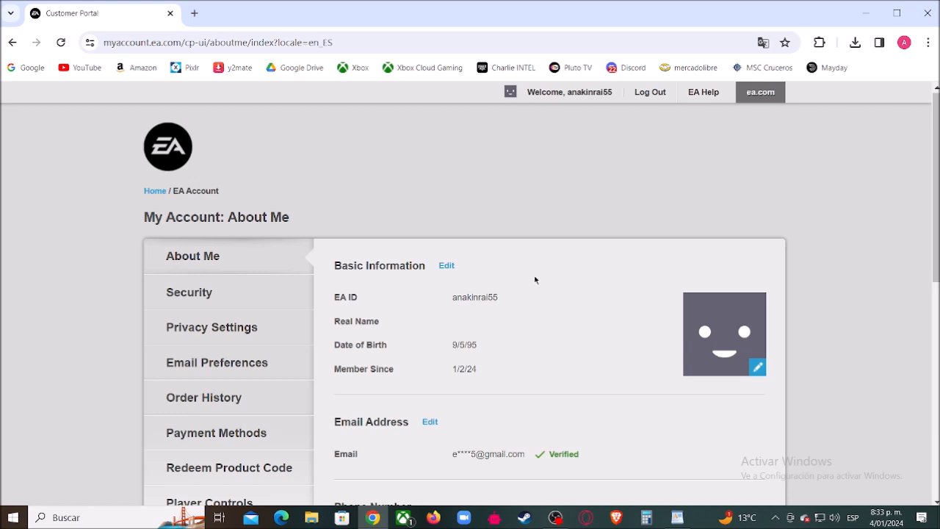
pyautogui.moveTo(504, 465)
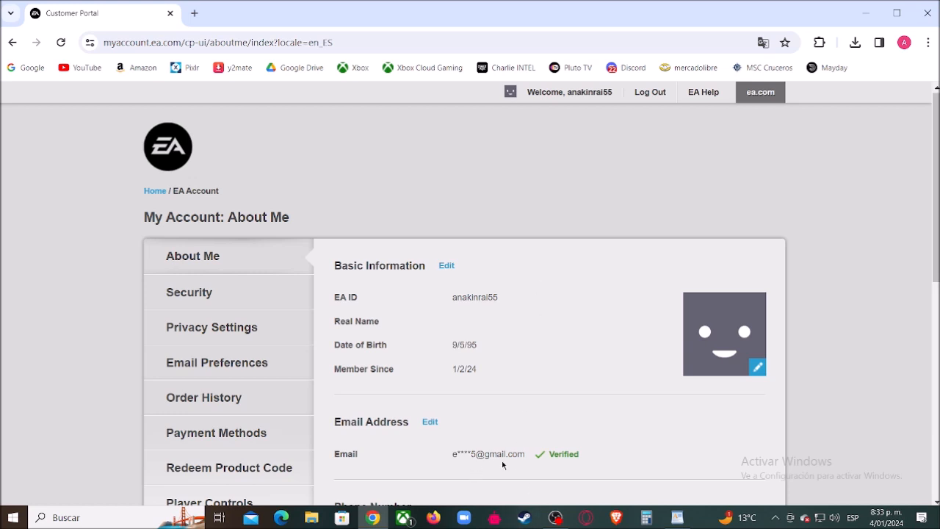
pyautogui.moveTo(507, 466)
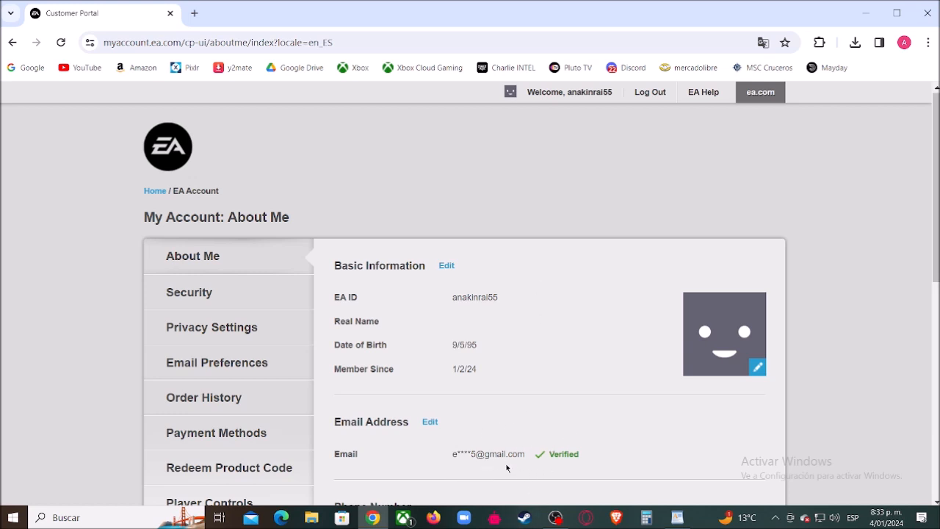